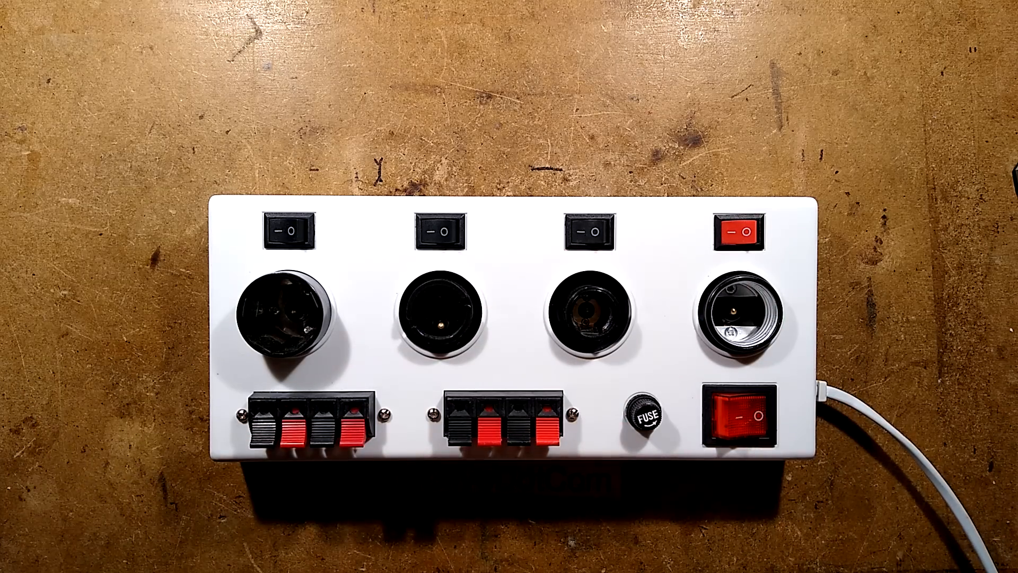
{"action": "left_click", "coordinate": [744, 419]}
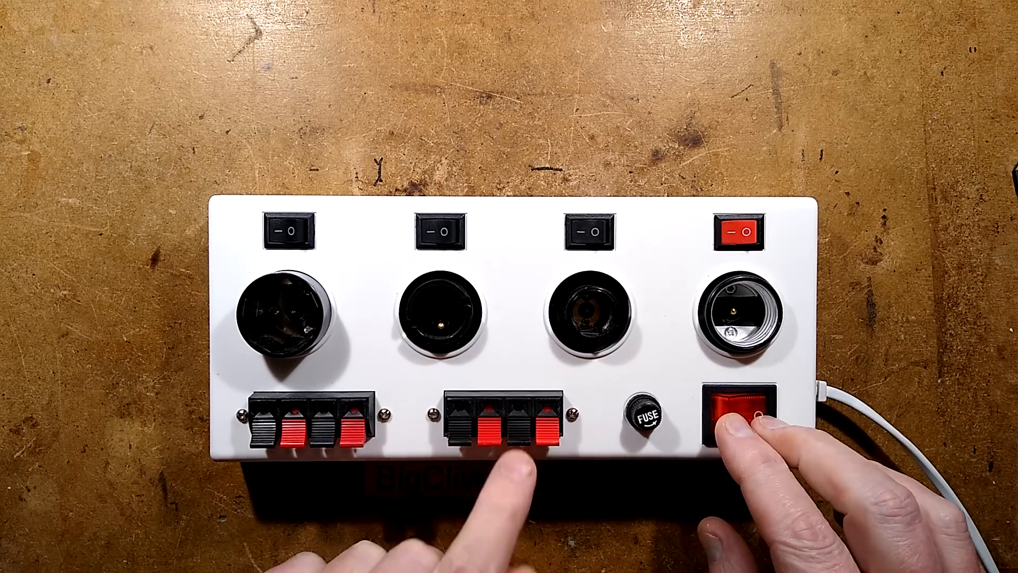
{"action": "left_click", "coordinate": [737, 415]}
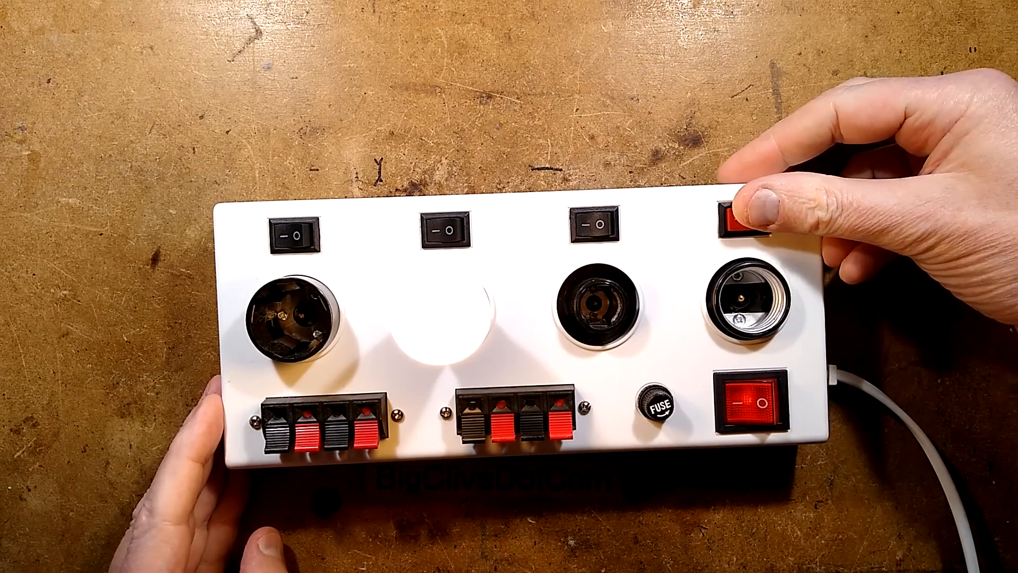
{"action": "left_click", "coordinate": [747, 223]}
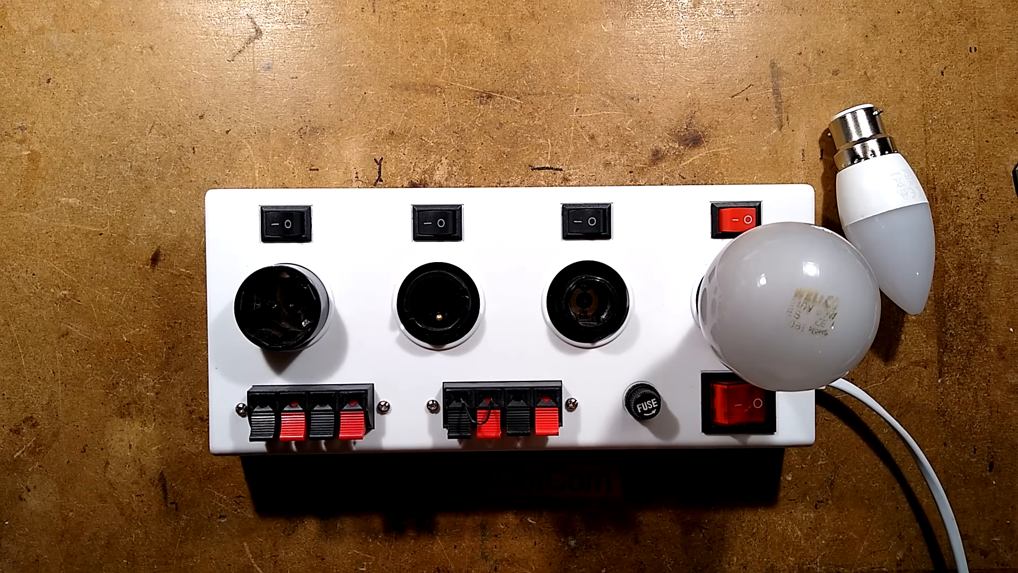
{"action": "left_click", "coordinate": [737, 409]}
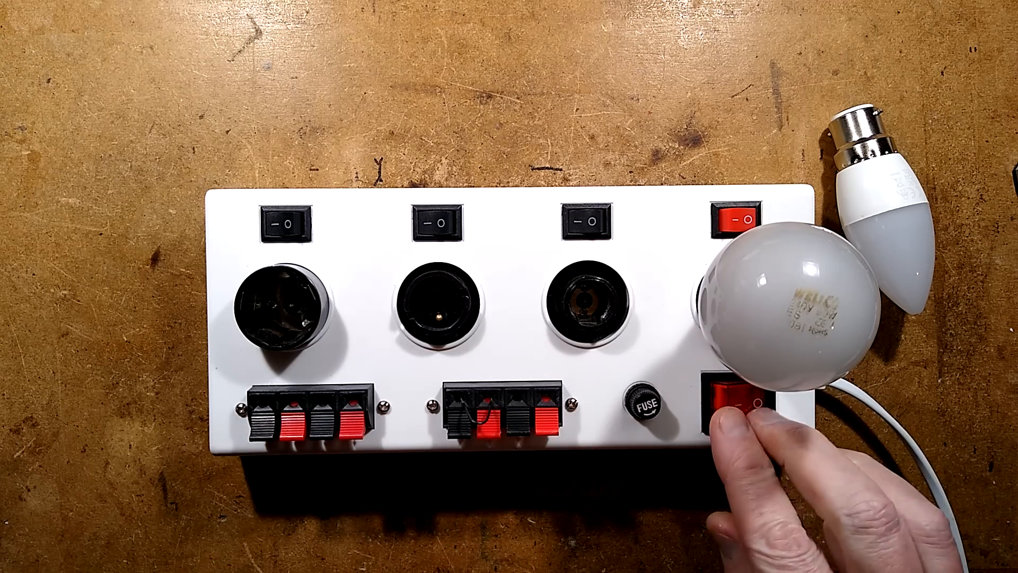
{"action": "left_click", "coordinate": [737, 406]}
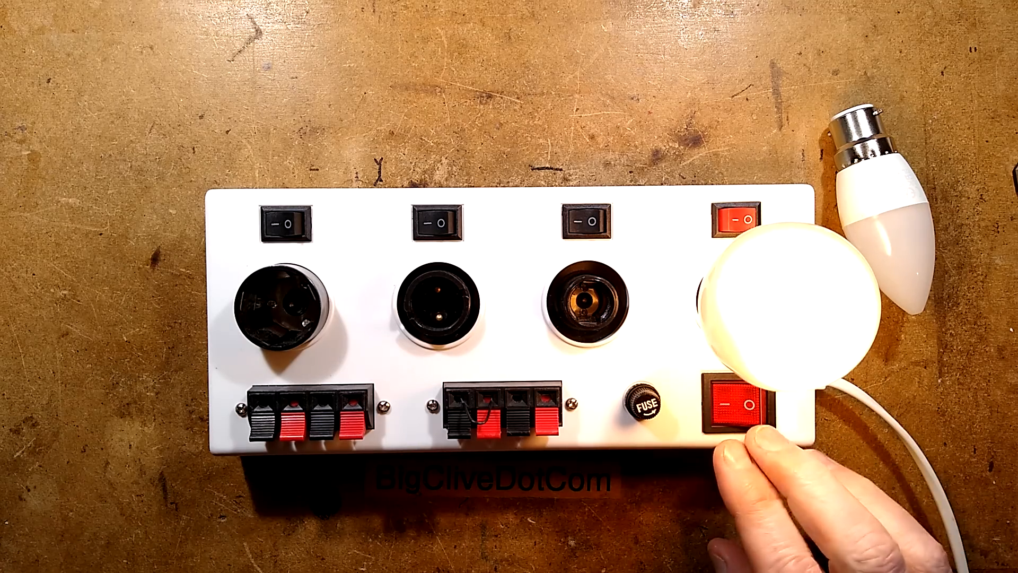
{"action": "left_click", "coordinate": [740, 406]}
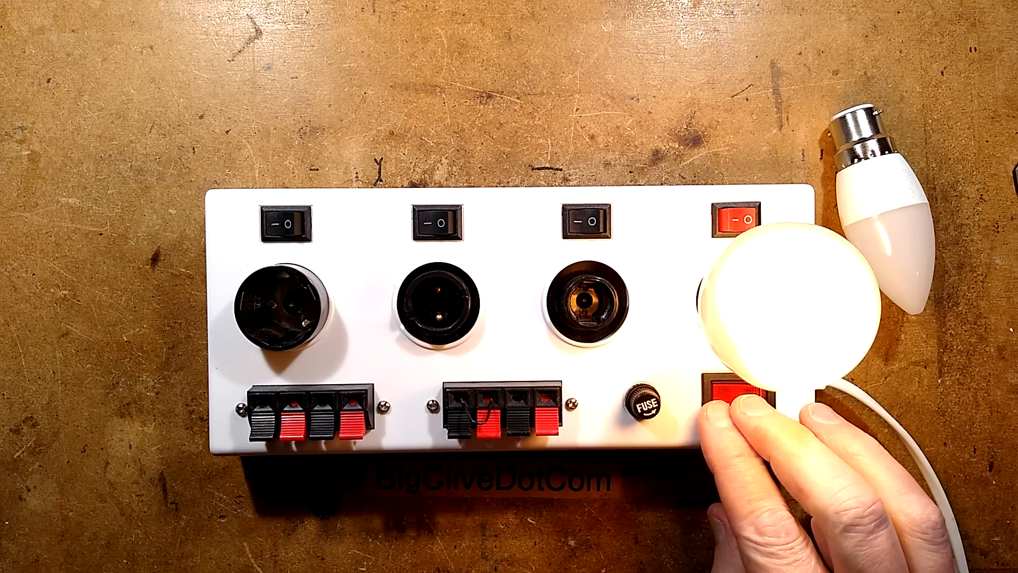
{"action": "left_click", "coordinate": [740, 395]}
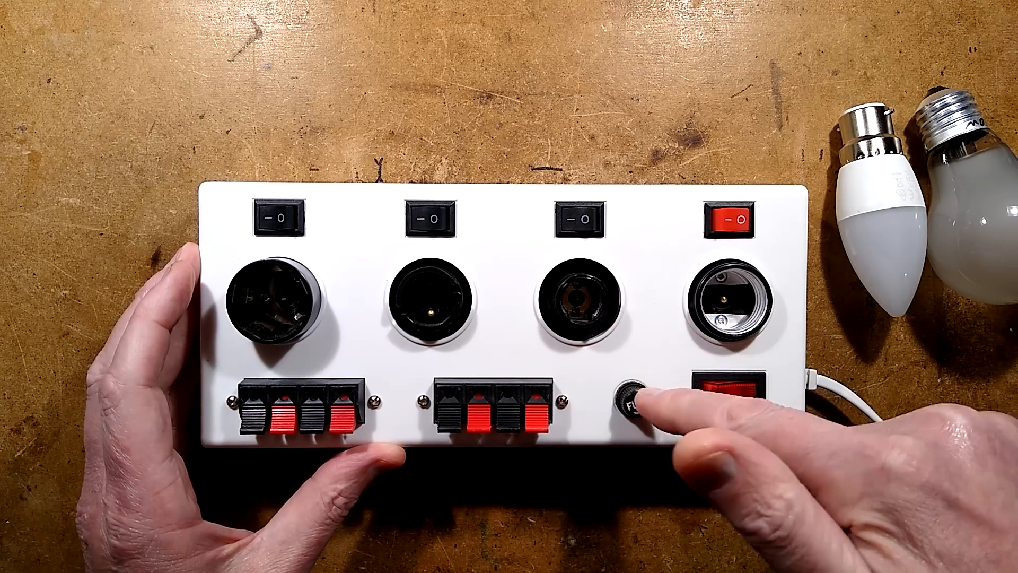
{"action": "left_click", "coordinate": [728, 401]}
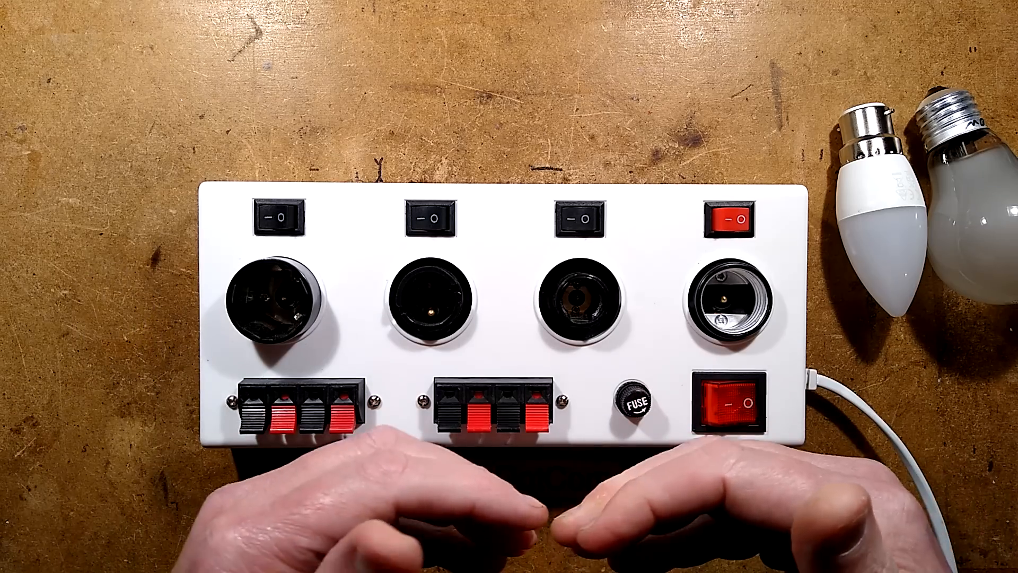